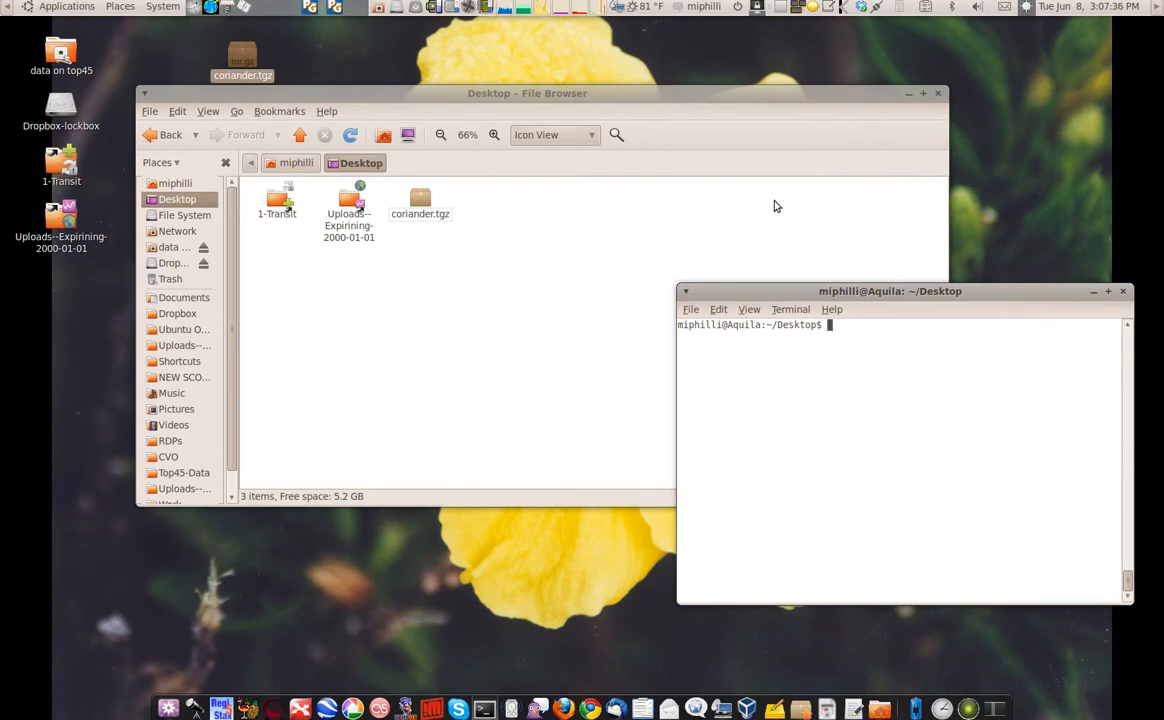
mouse_move(420, 200)
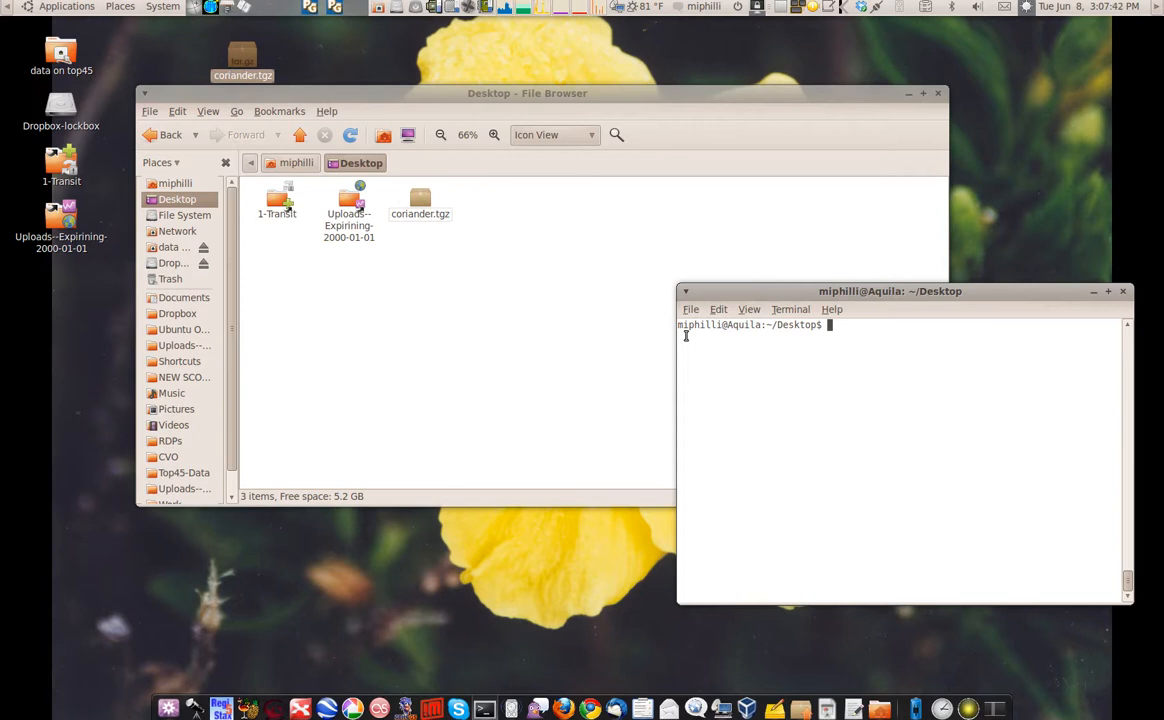
- Extract coriander.tgz on the Desktop with tar zxvf
left_click_drag(889, 291, 842, 292)
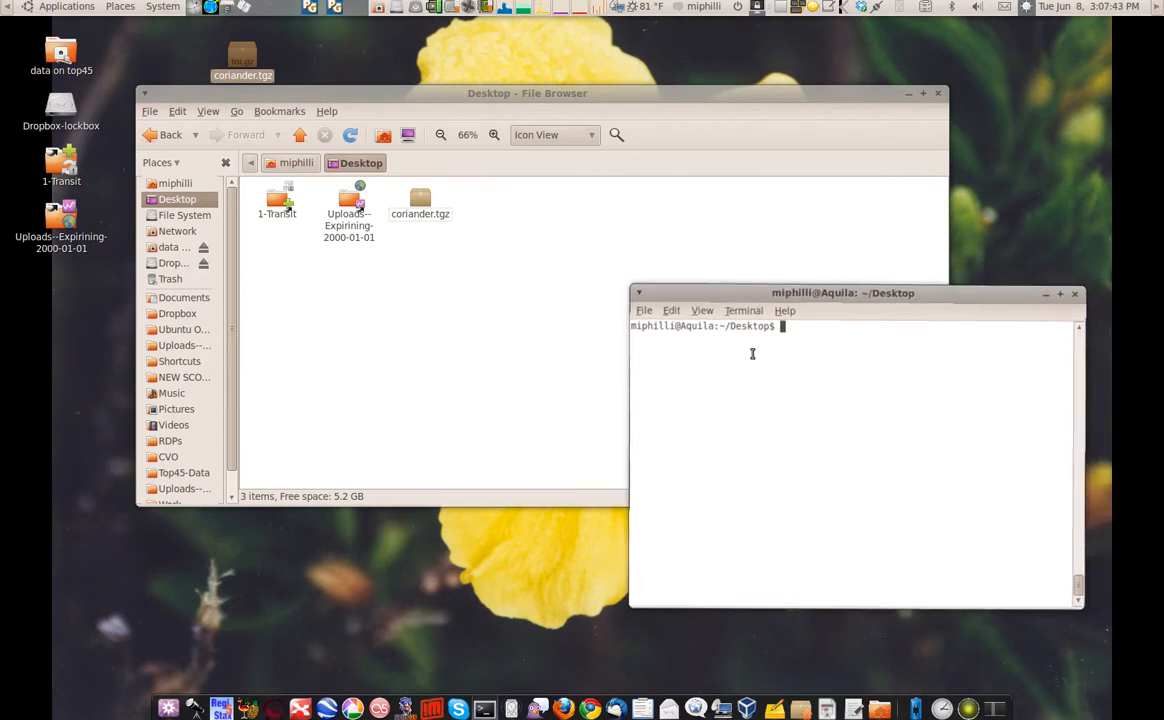
type("tar z")
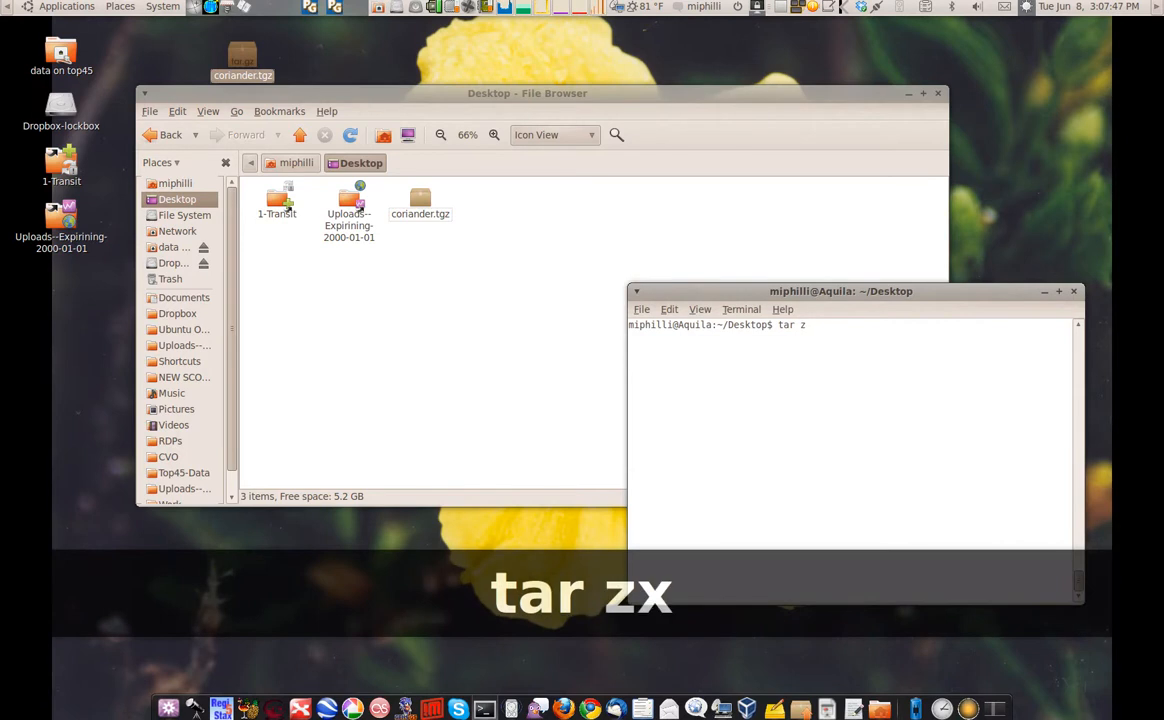
type("xvf")
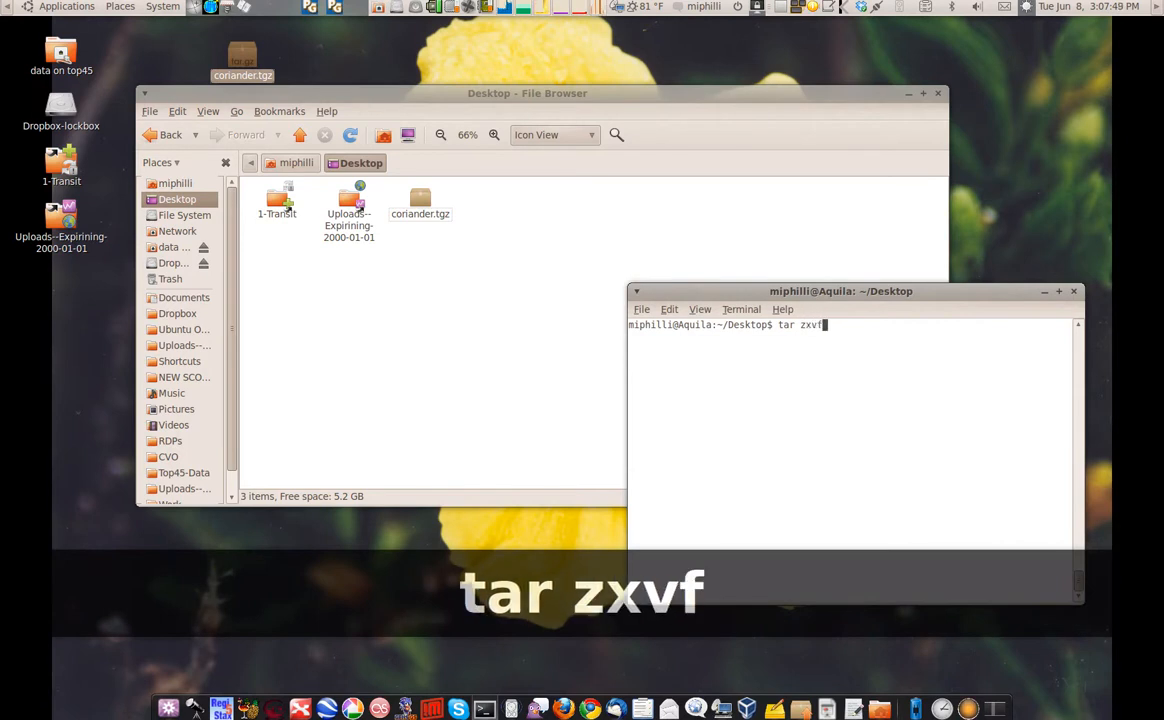
type("coriander.tgz")
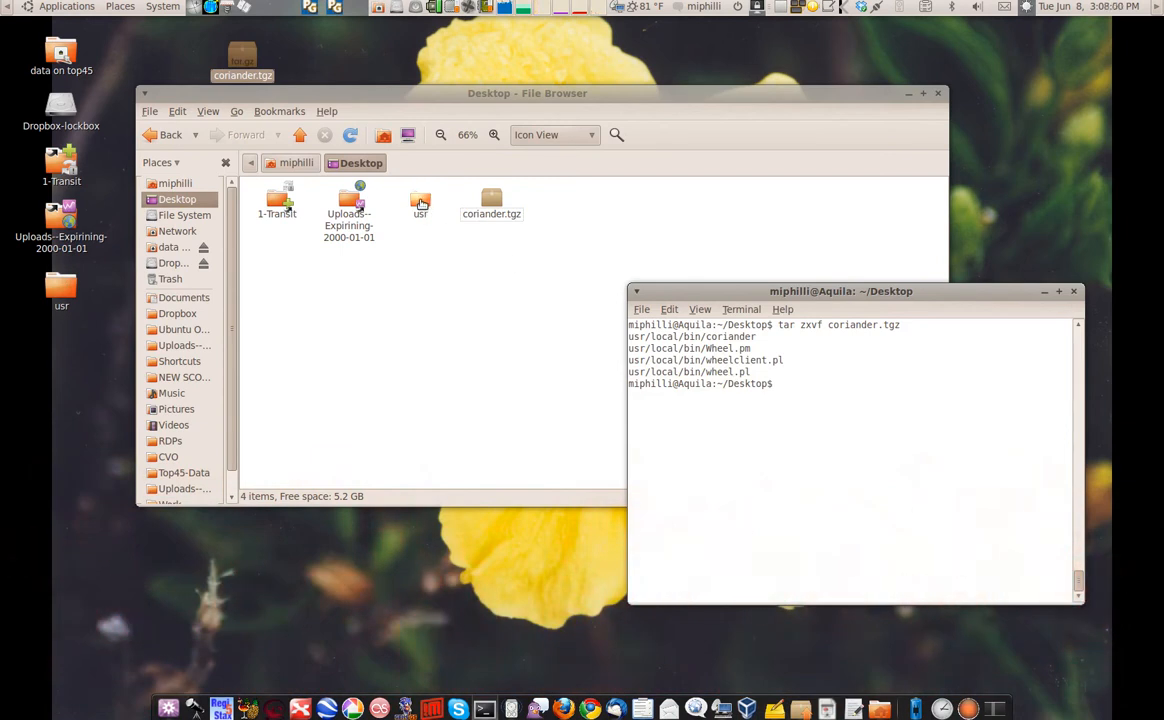
- Browse into the extracted usr and local folders to reveal the bin folder
double_click(420, 200)
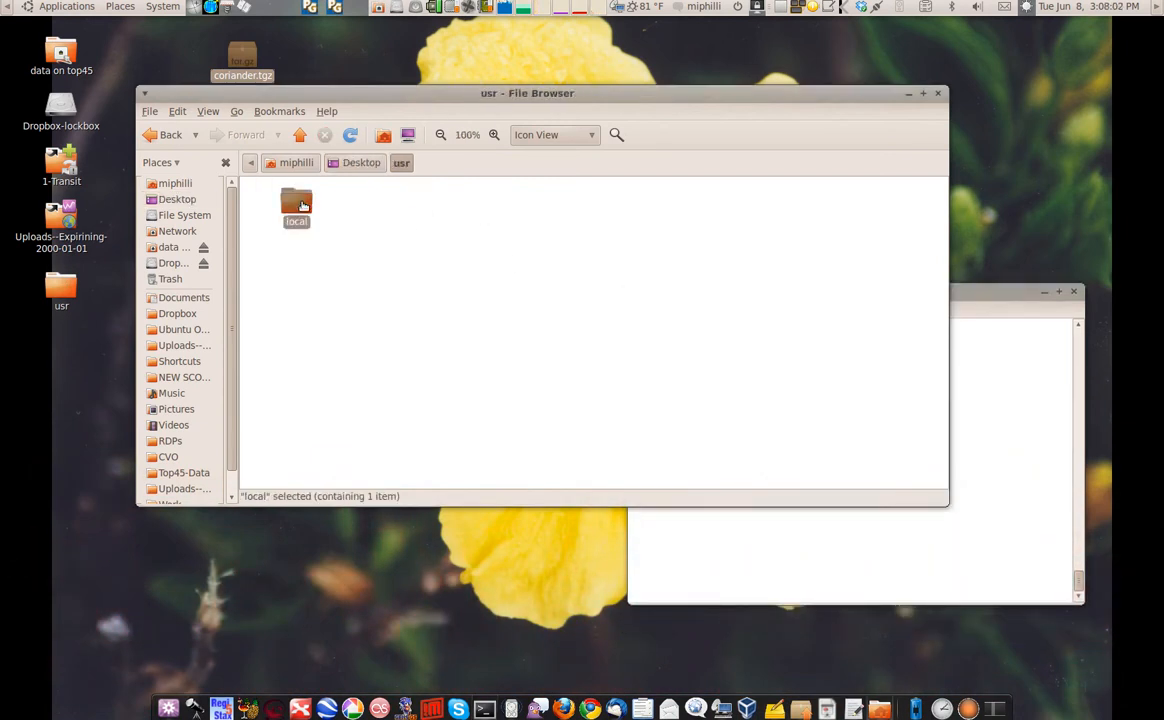
double_click(296, 200)
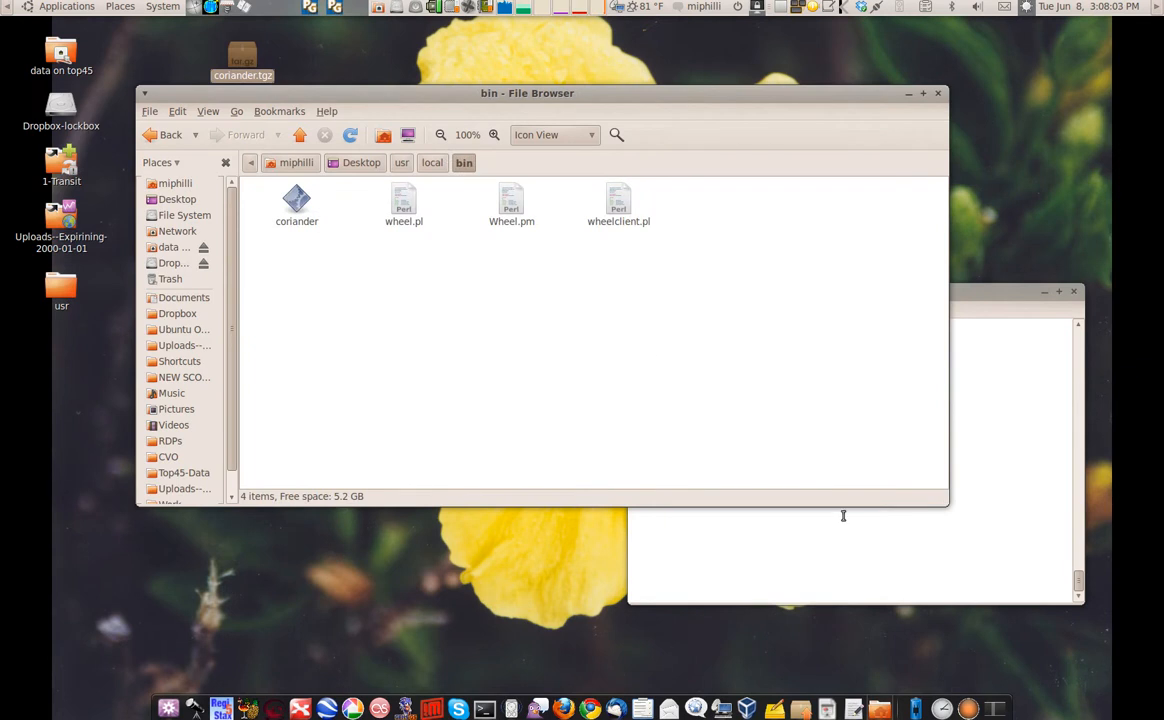
type("cd")
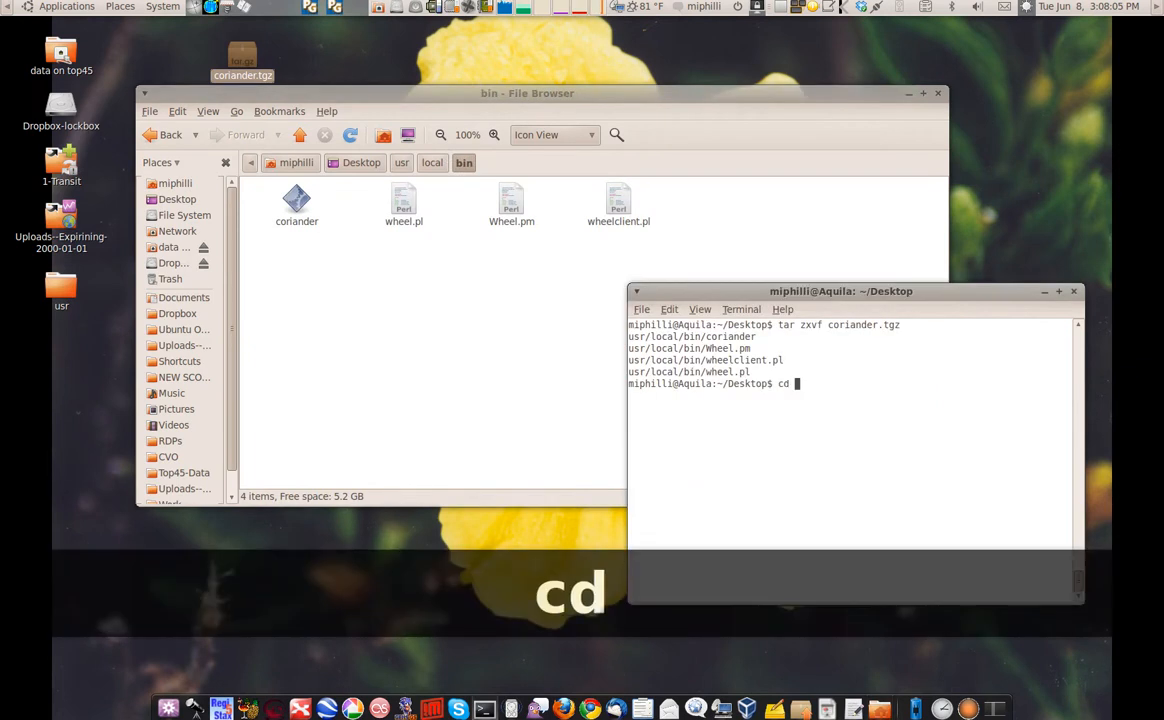
- Change into usr/local/bin, confirm the path with pwd, and list its contents
type("/usr/l")
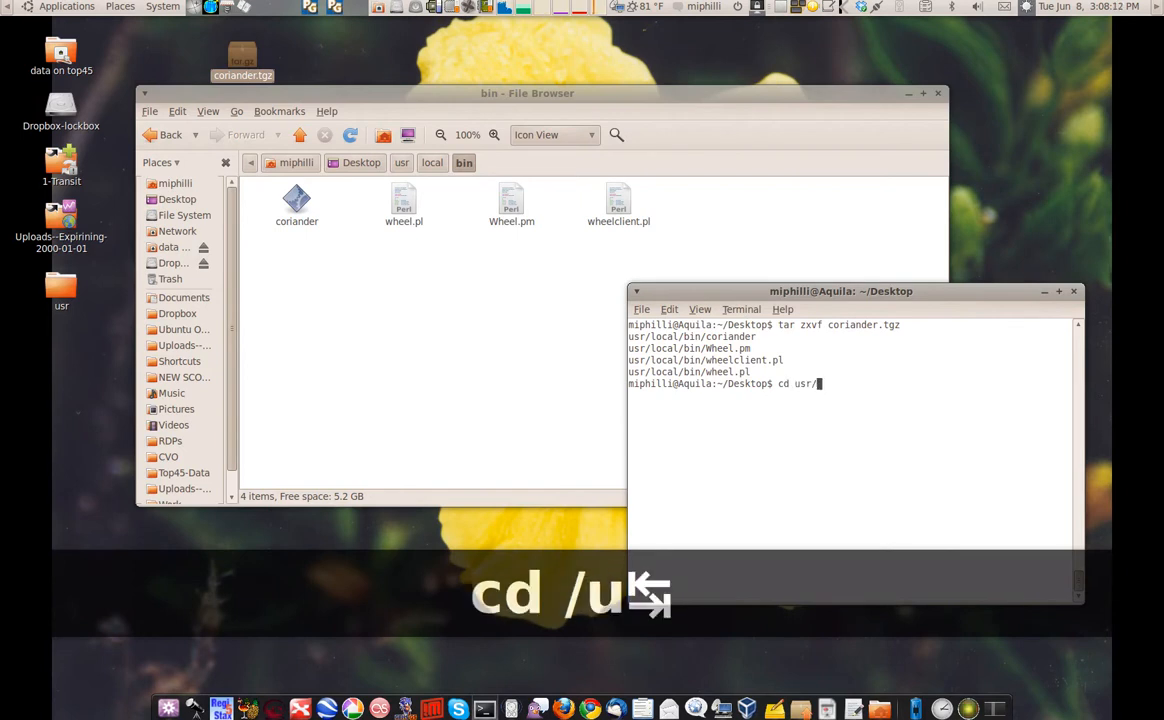
type("local/bin")
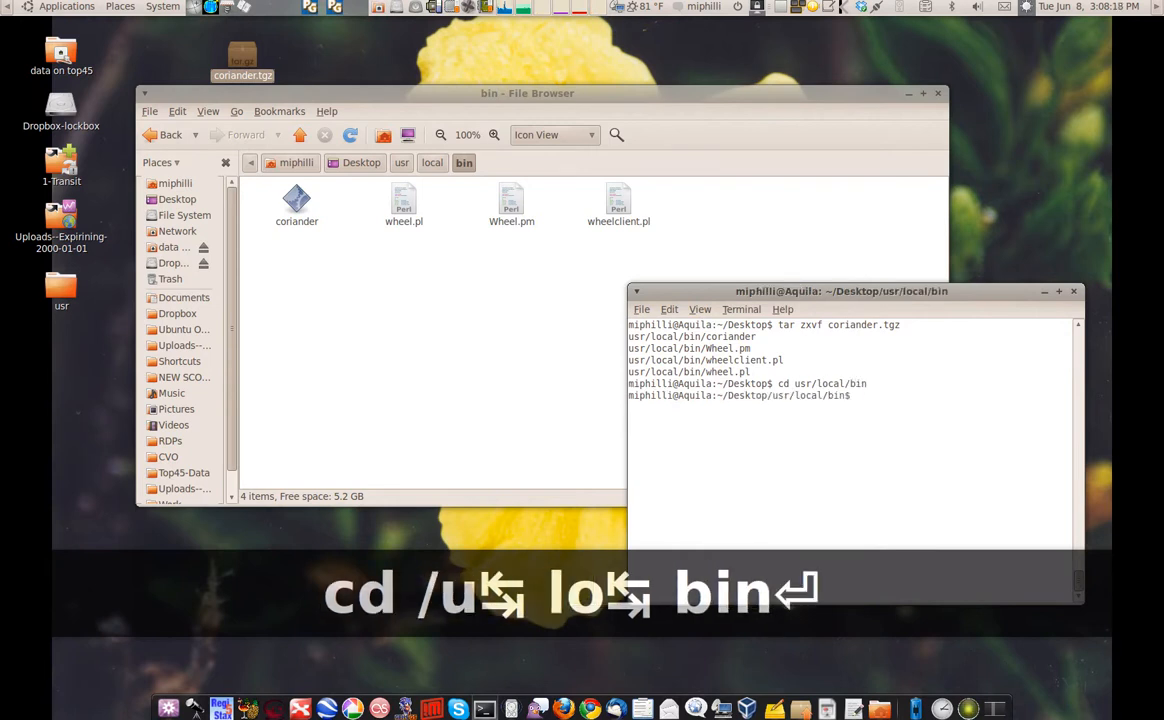
type("pwd")
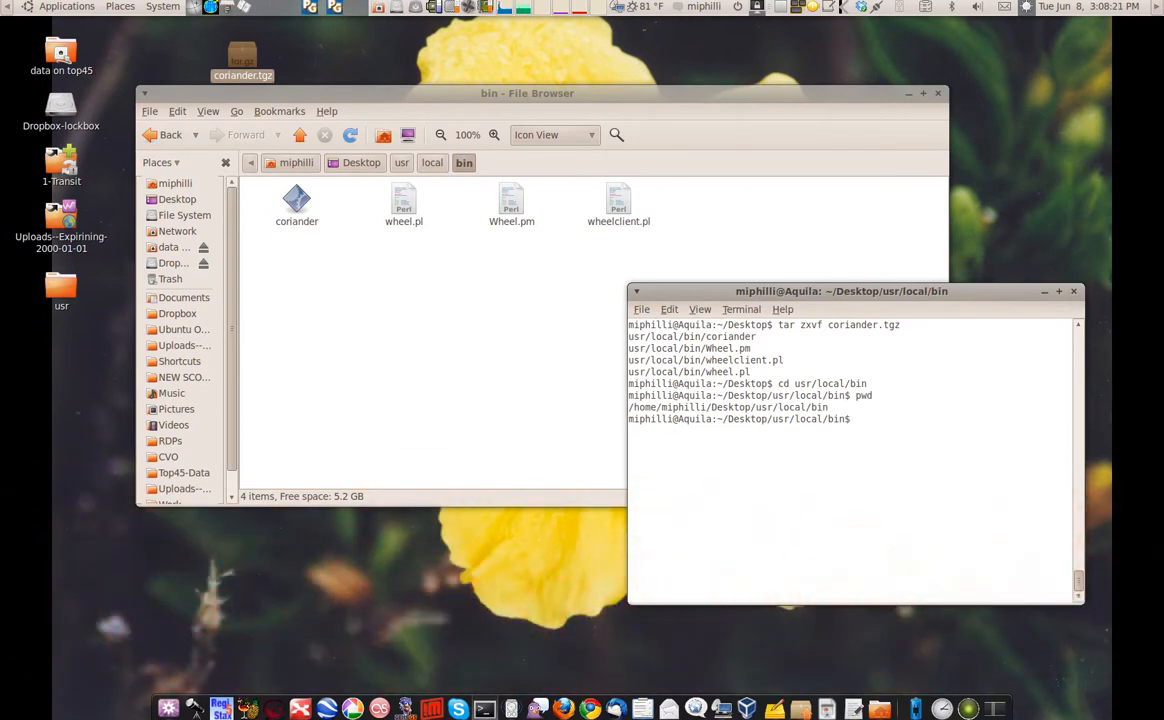
type("ls -la")
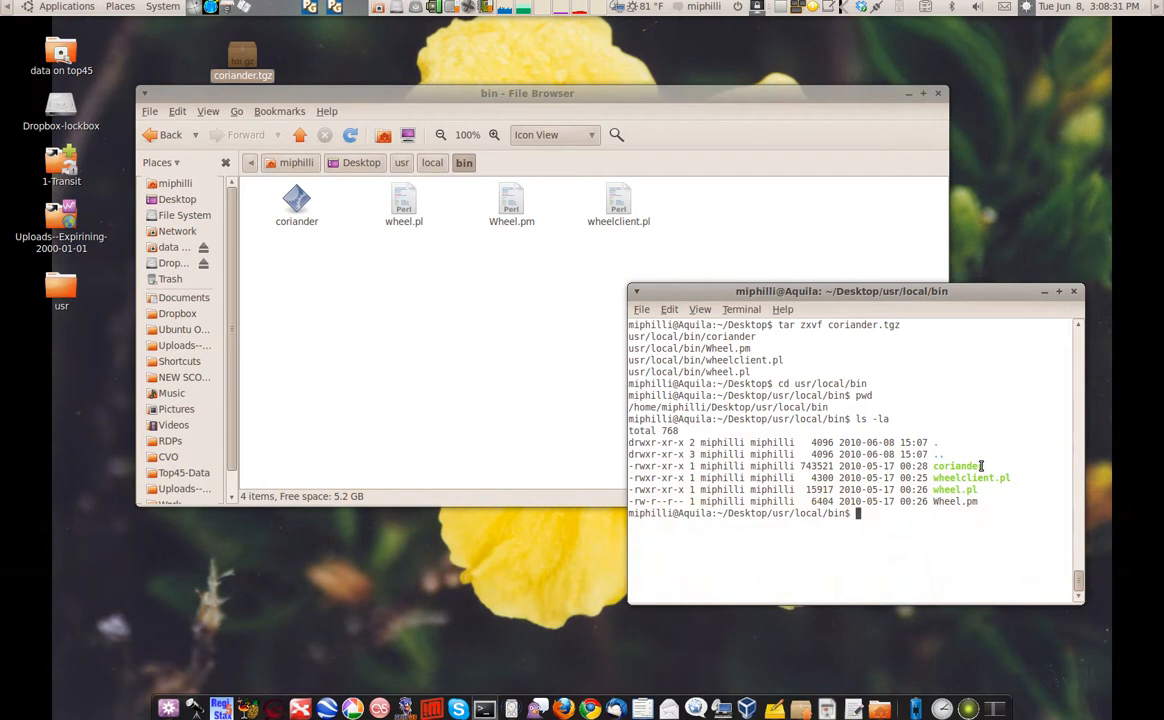
- Give coriander mode 4755 with chmod to enable setuid
type("su")
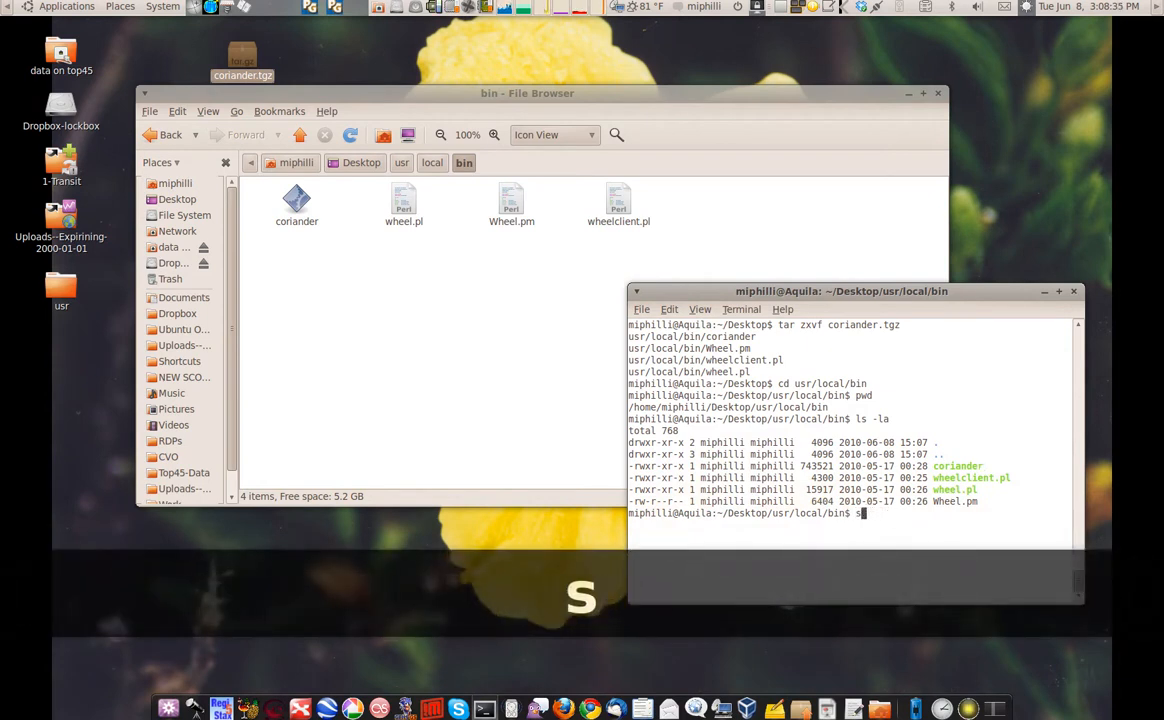
key("BackSpace")
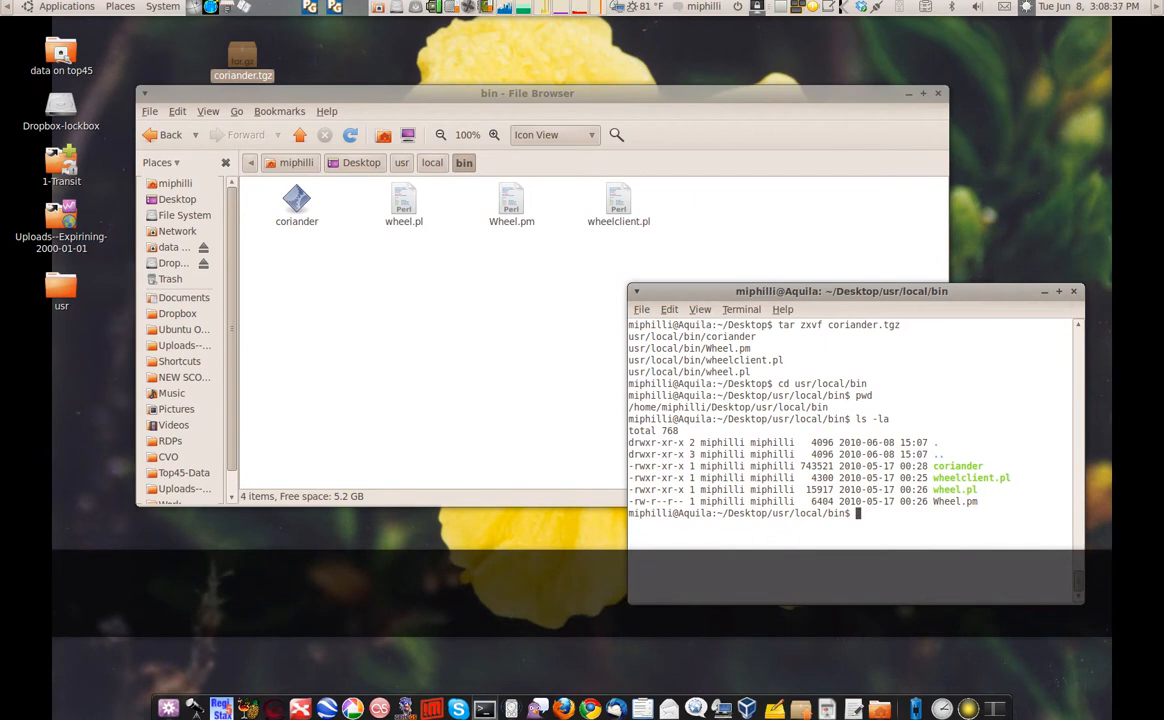
type("ch")
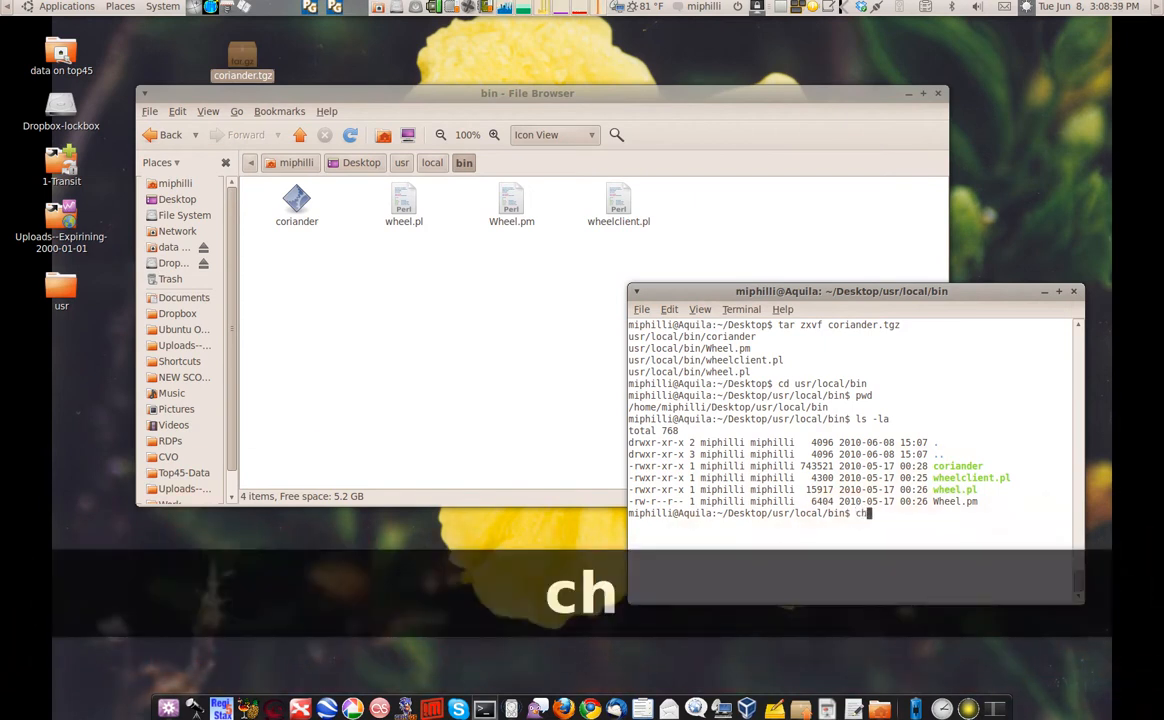
type("mod")
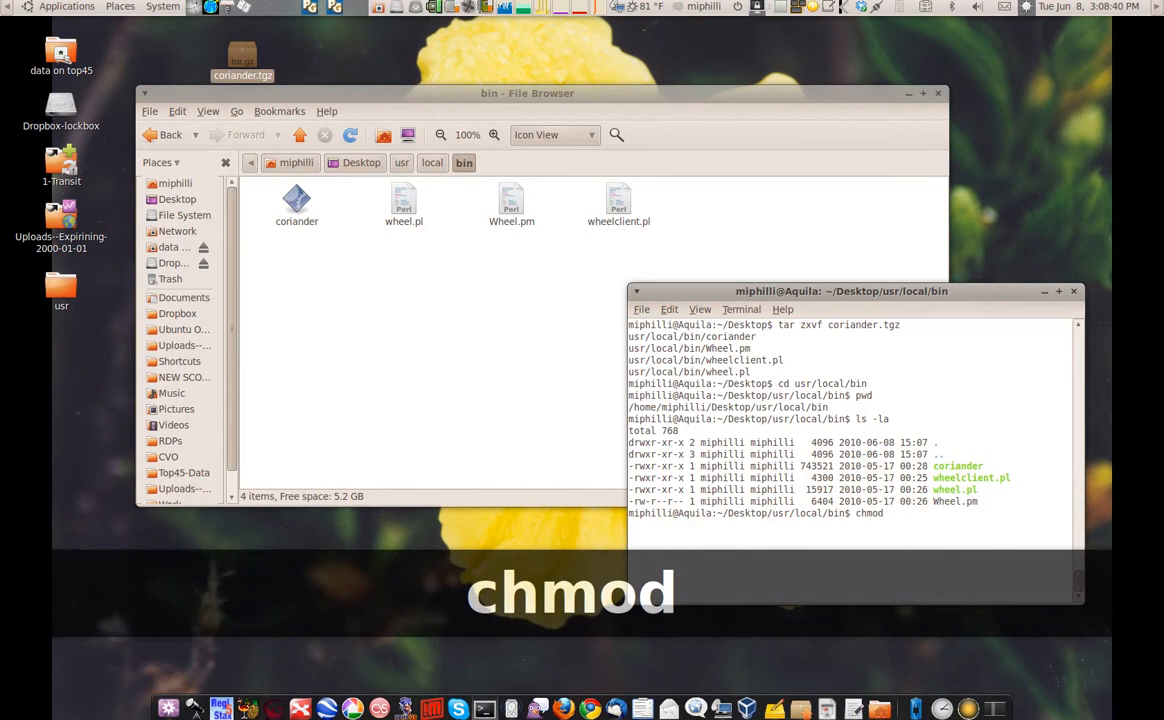
type("4755 ./coriander")
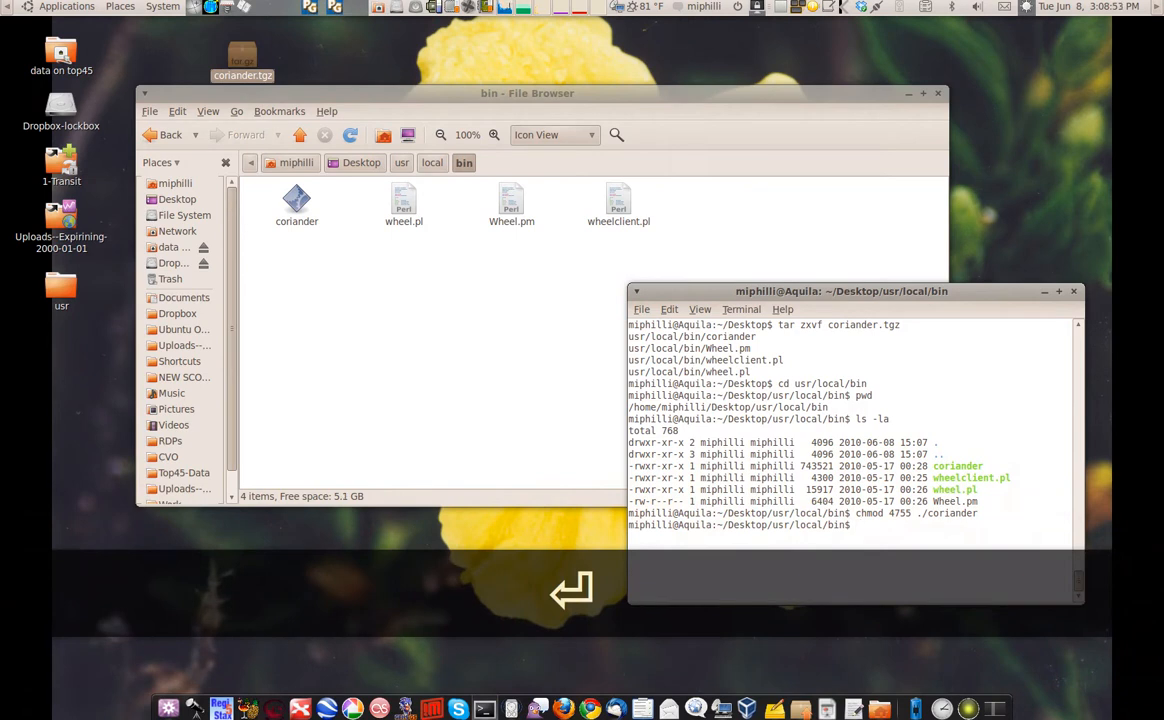
key("Return")
type("ls -la")
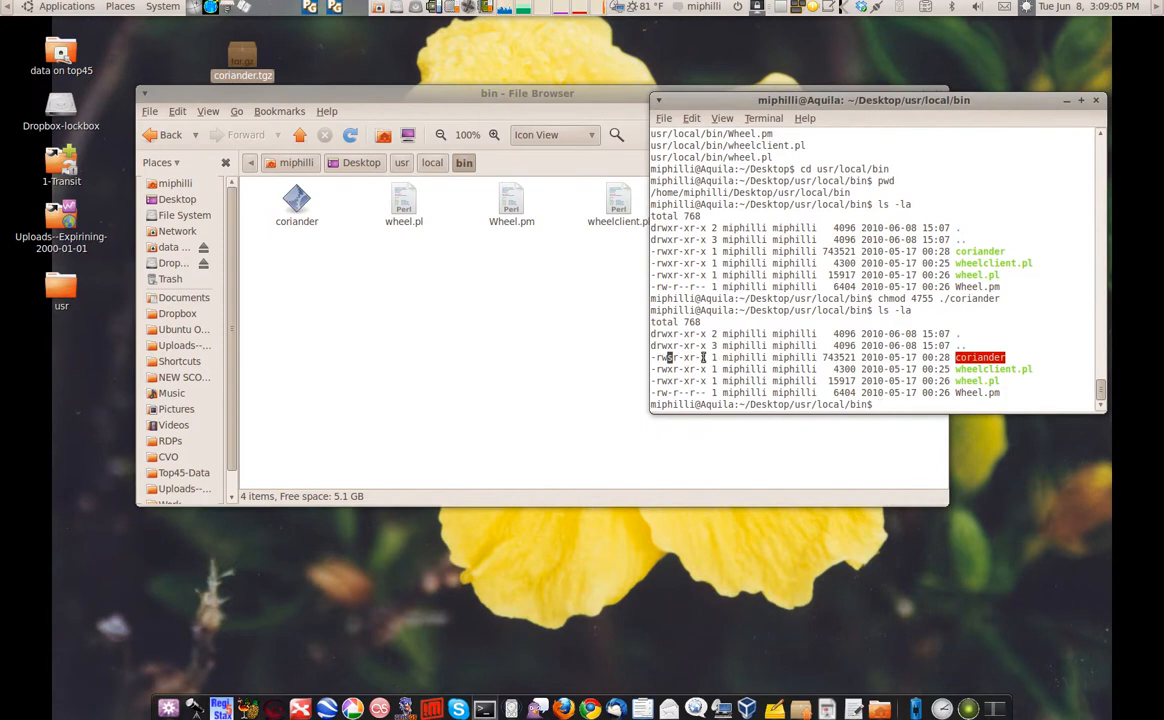
- Begin typing ./coriander to launch the setuid binary
type("./co")
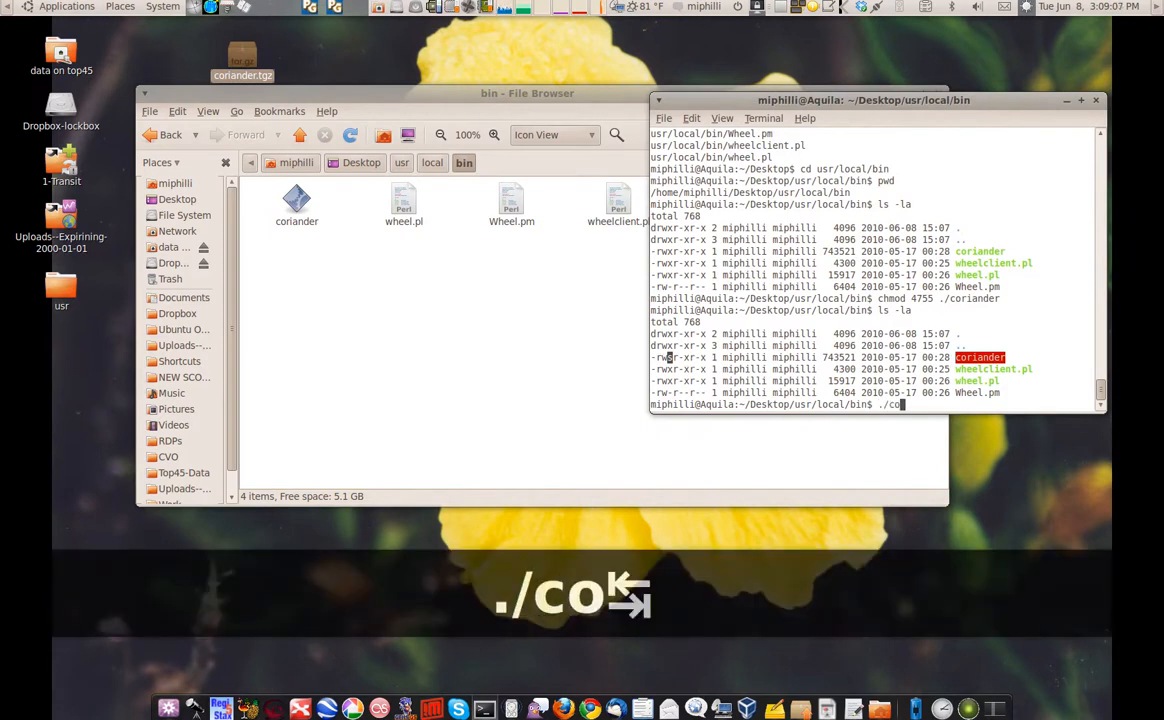